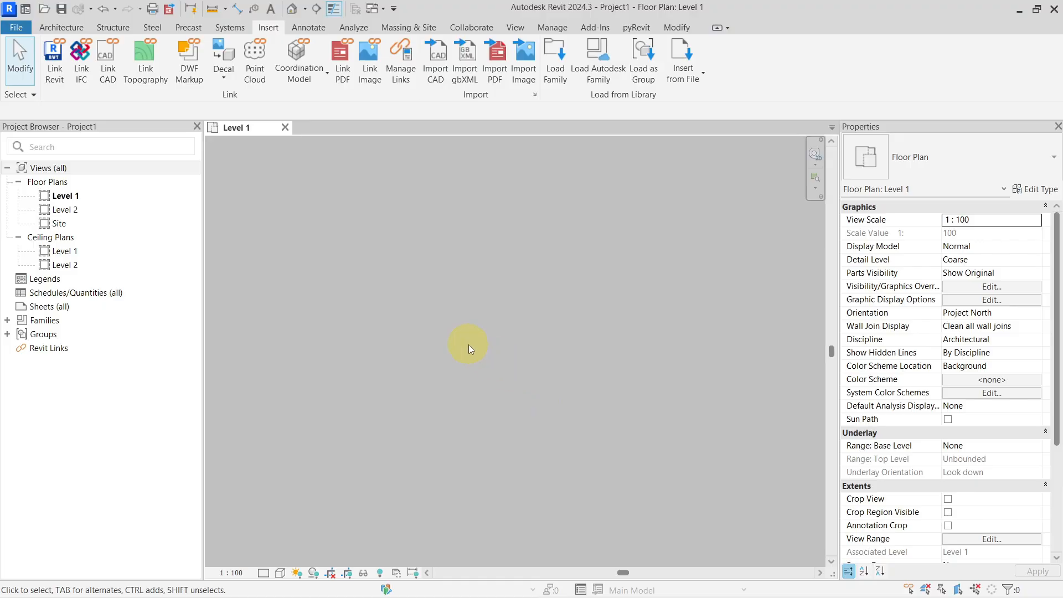
pyautogui.moveTo(397, 121)
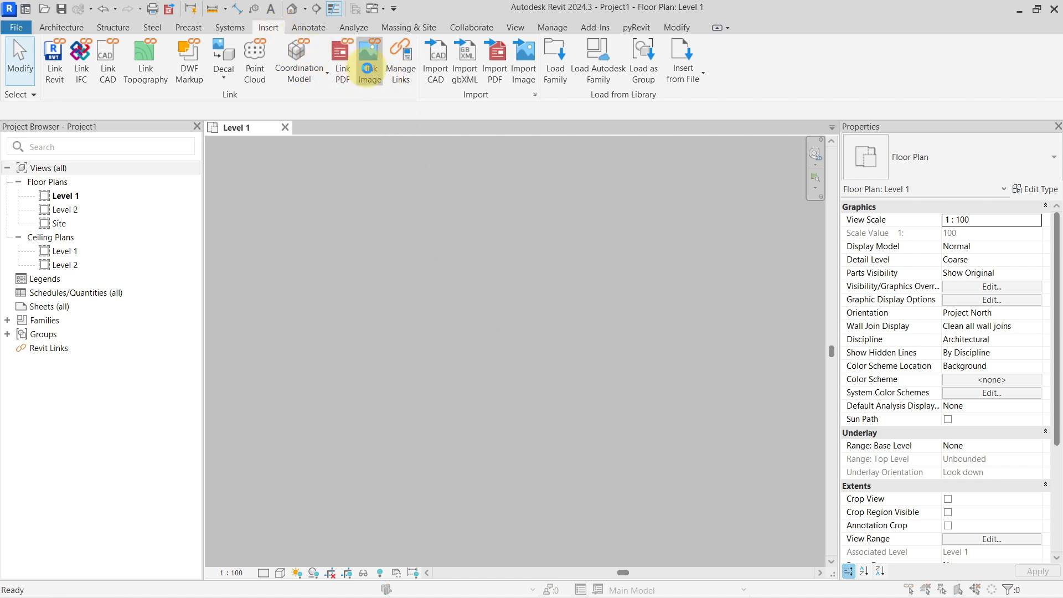
# - Link the raster image 12.png and place it on the Level 1 floor plan
pyautogui.click(369, 60)
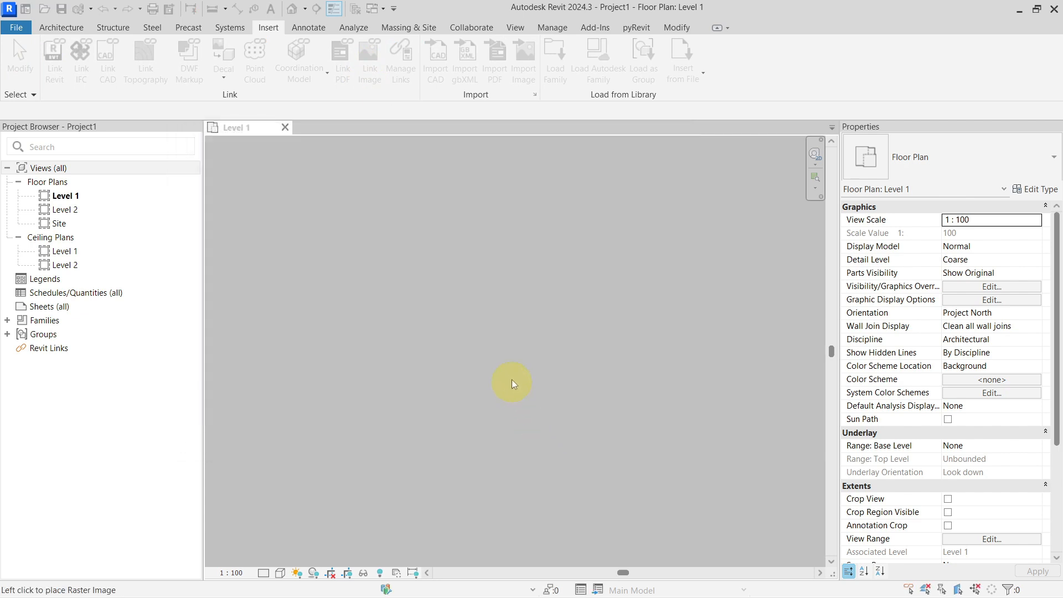
pyautogui.click(512, 382)
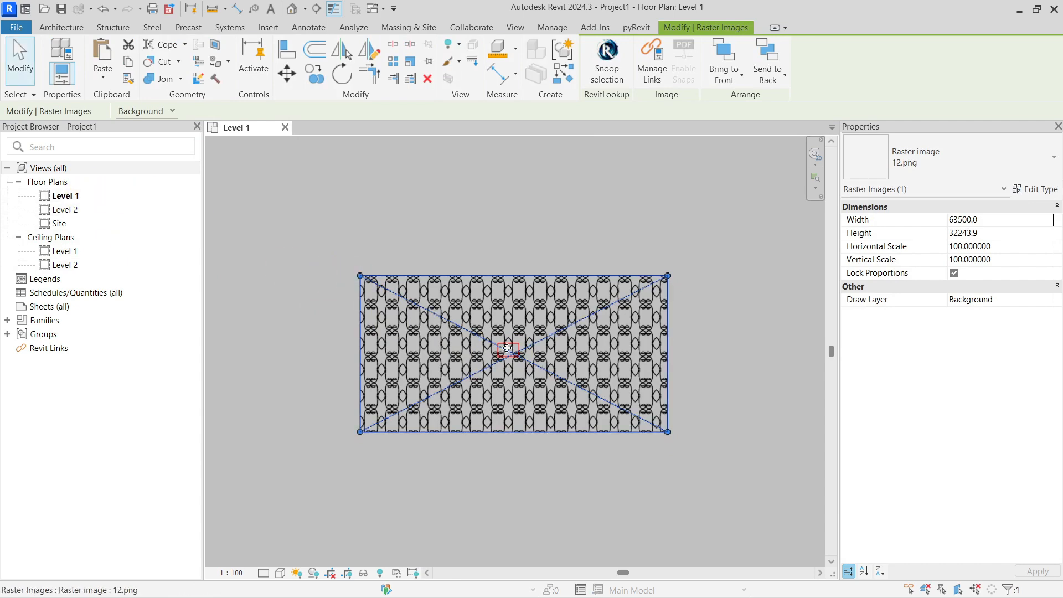
pyautogui.rightClick(64, 194)
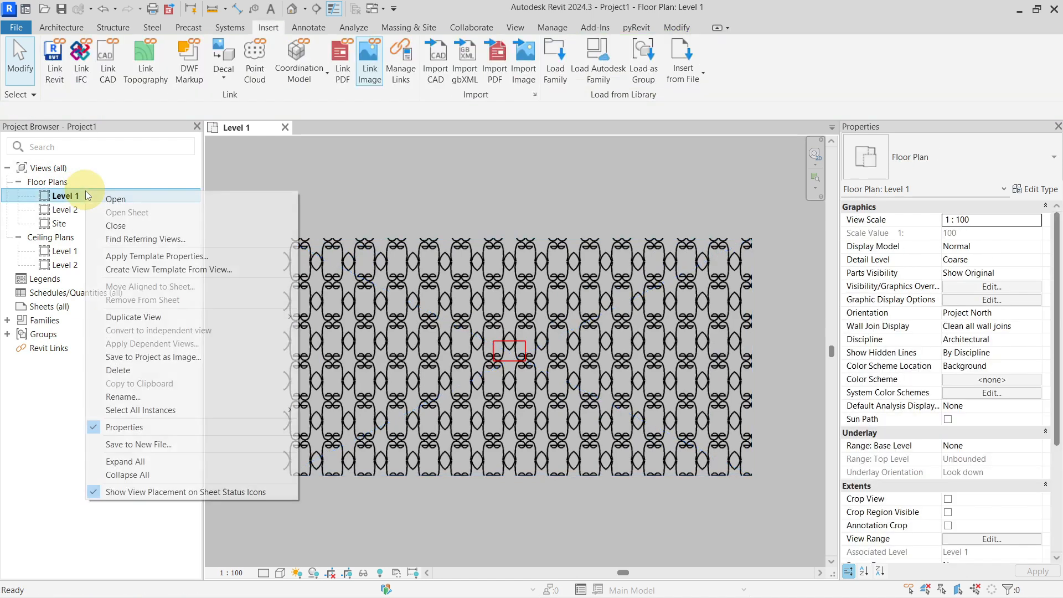
pyautogui.moveTo(133, 317)
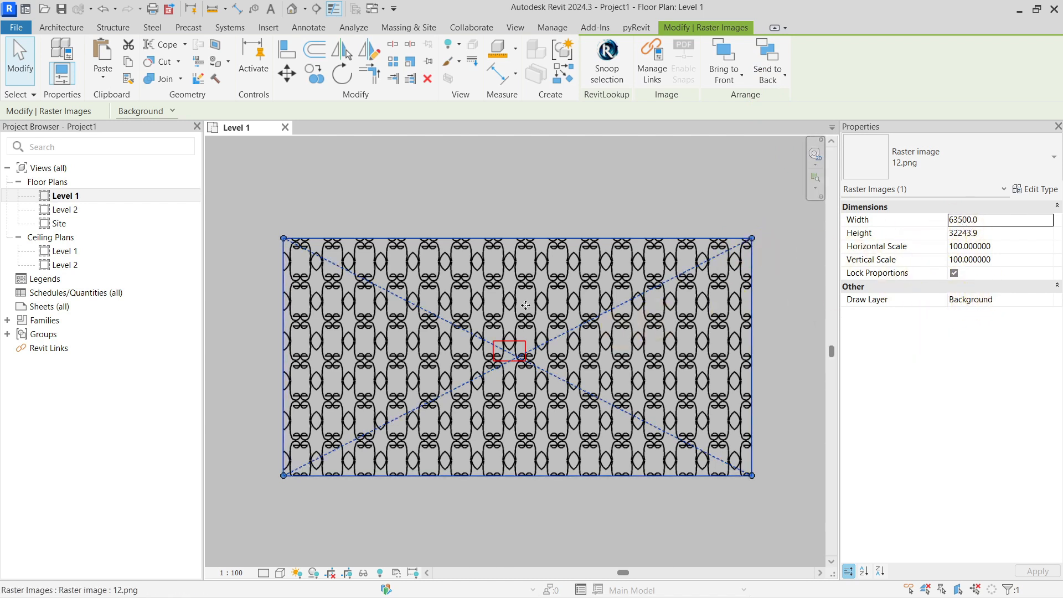
pyautogui.moveTo(541, 330)
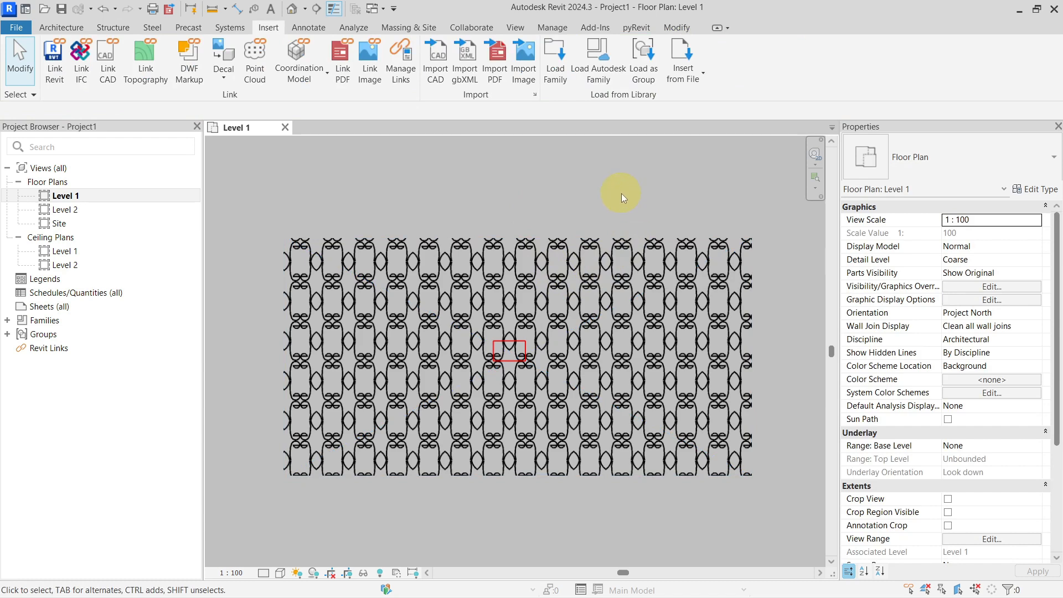
pyautogui.moveTo(607, 213)
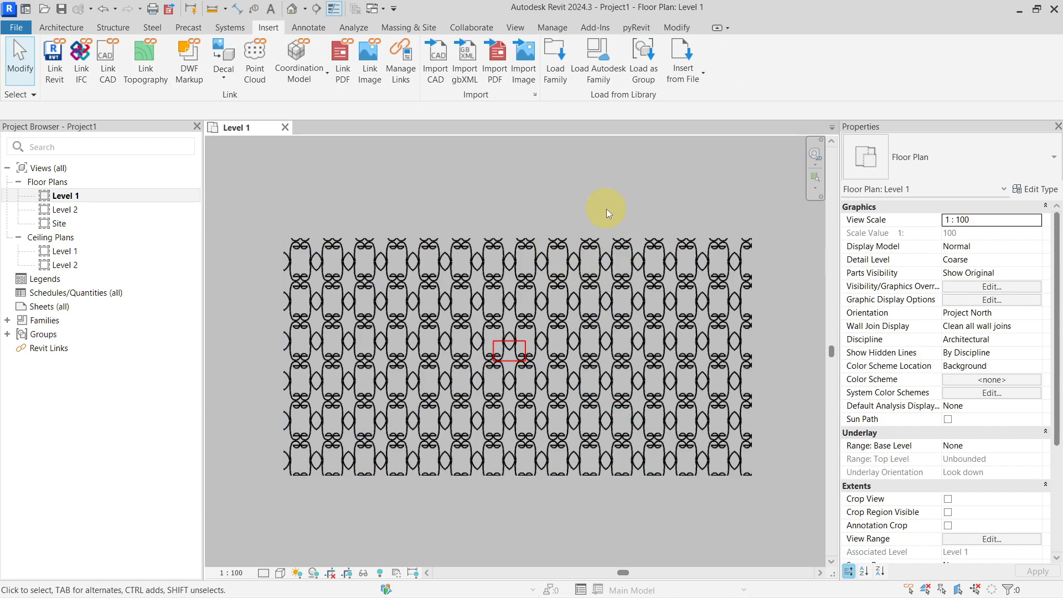
pyautogui.click(515, 352)
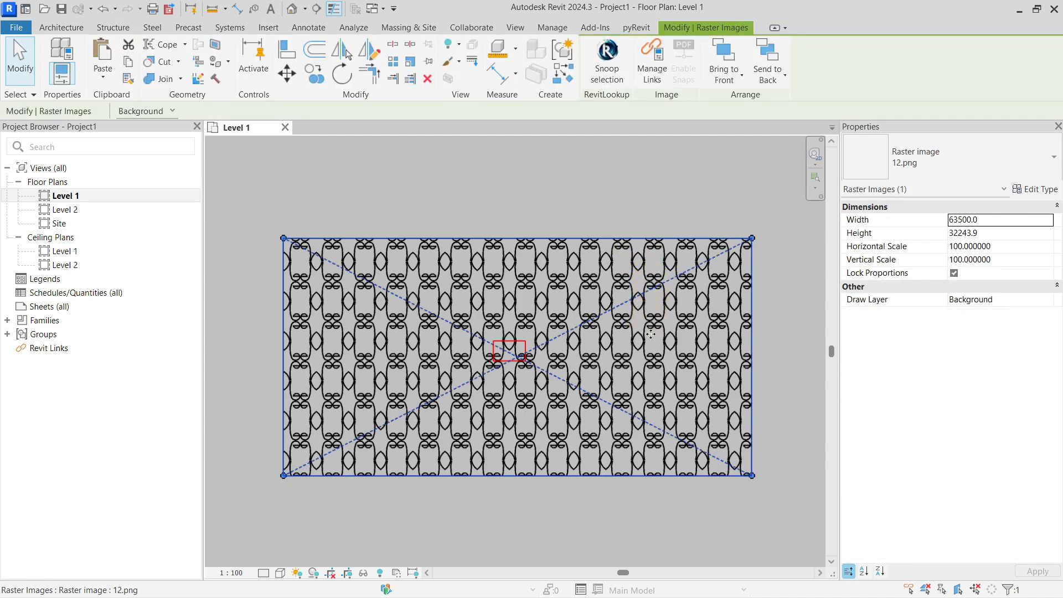
pyautogui.moveTo(600, 261)
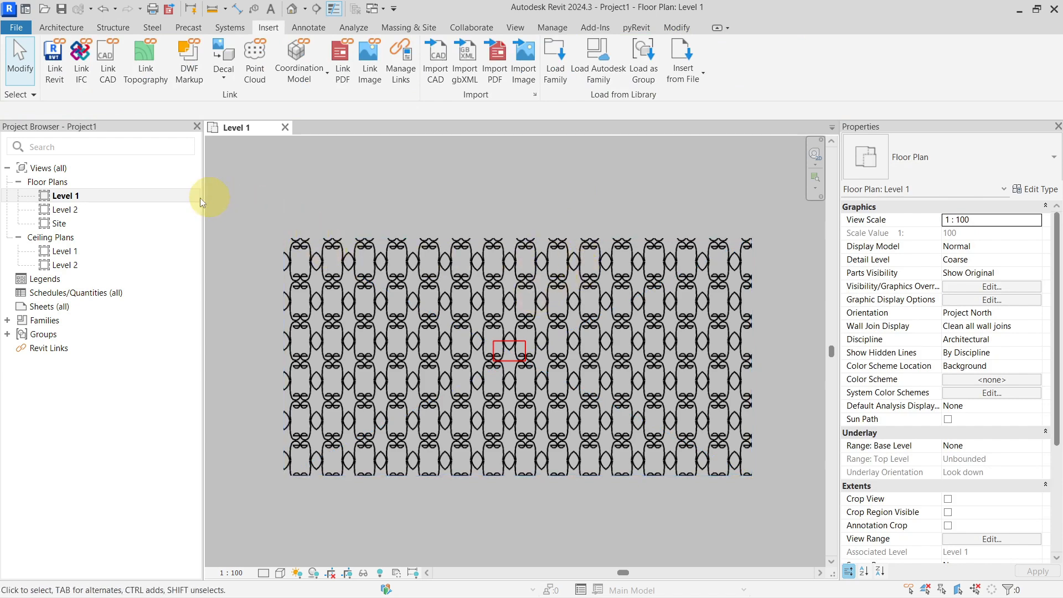
pyautogui.moveTo(808, 398)
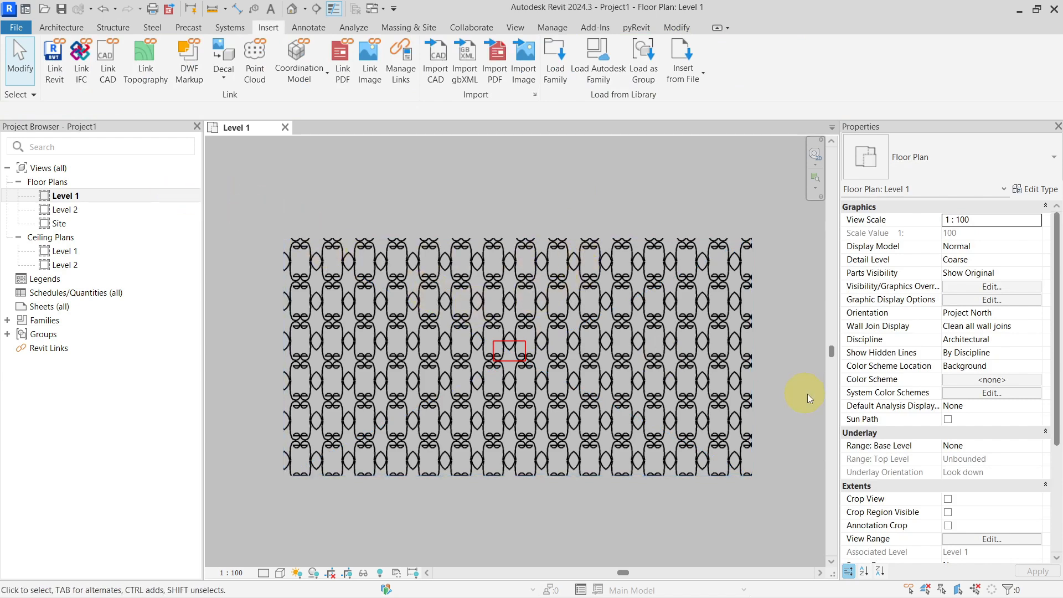
pyautogui.moveTo(911, 507)
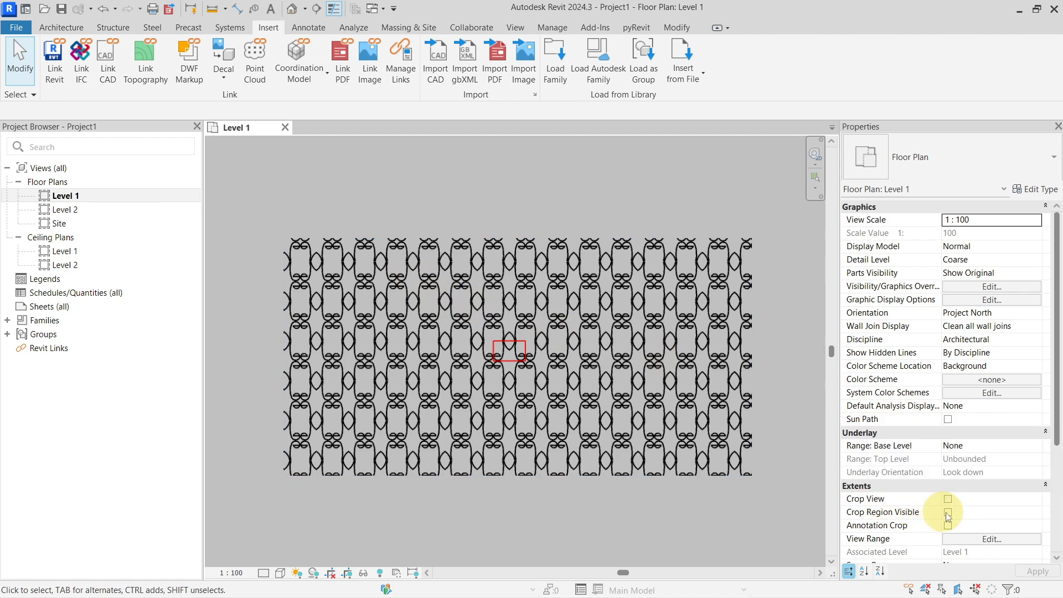
# - Enable Crop View and Crop Region Visible for Level 1, then begin editing the crop boundary
pyautogui.click(947, 511)
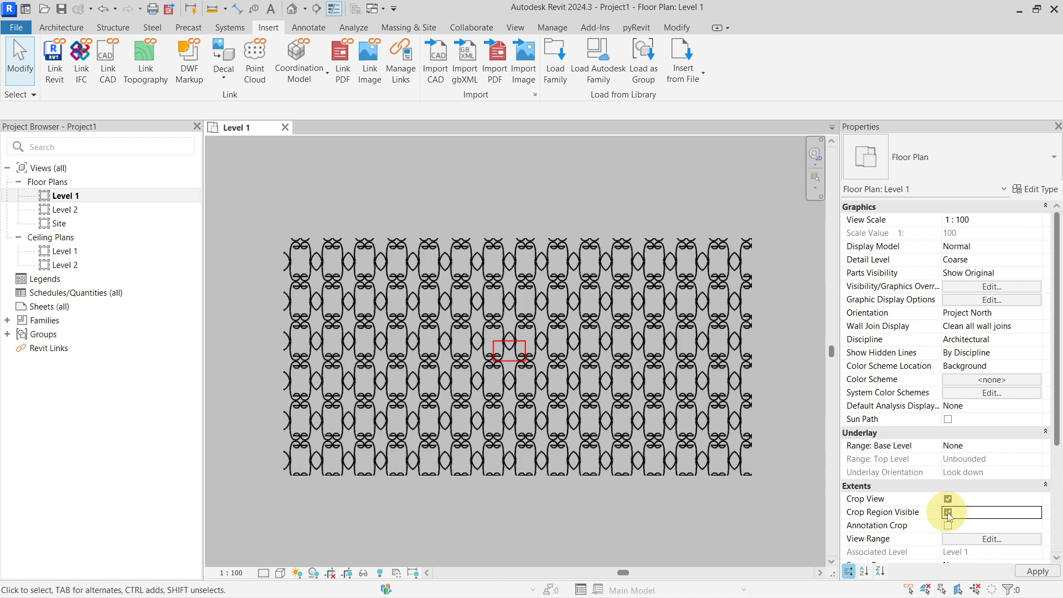
pyautogui.click(947, 512)
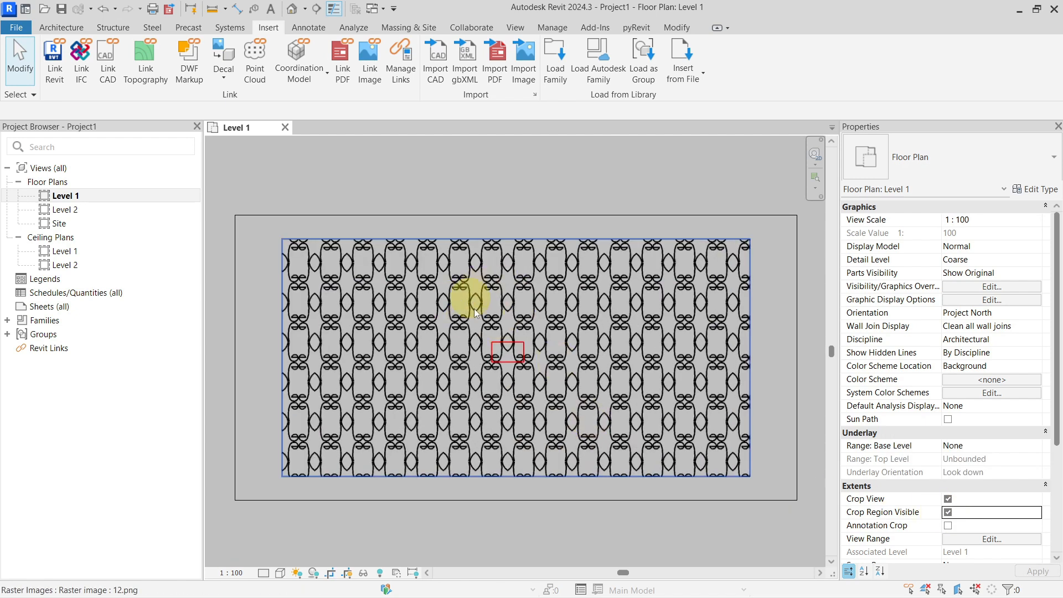
pyautogui.click(467, 297)
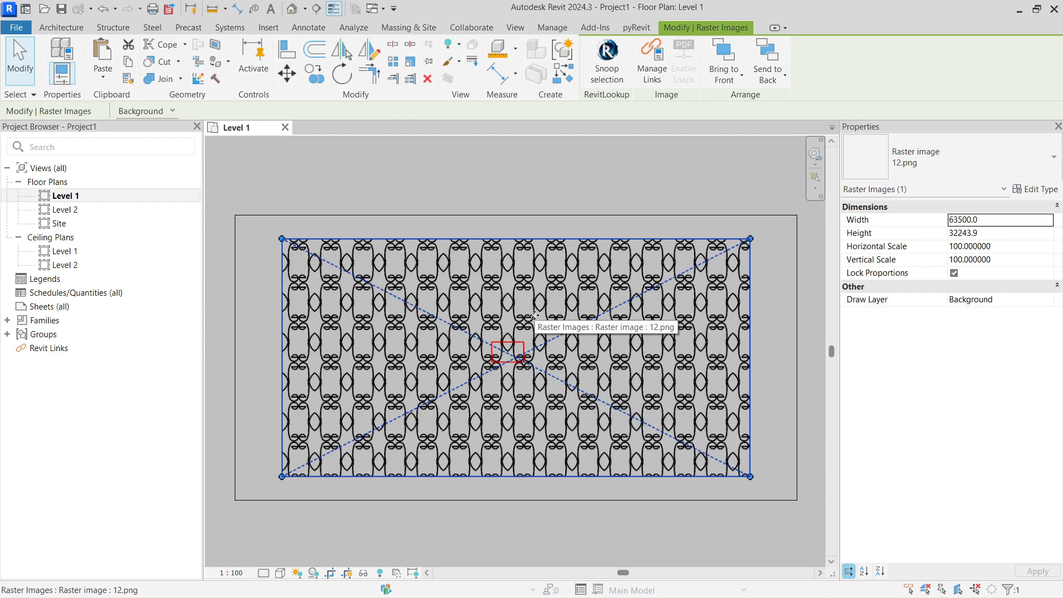
pyautogui.moveTo(669, 267)
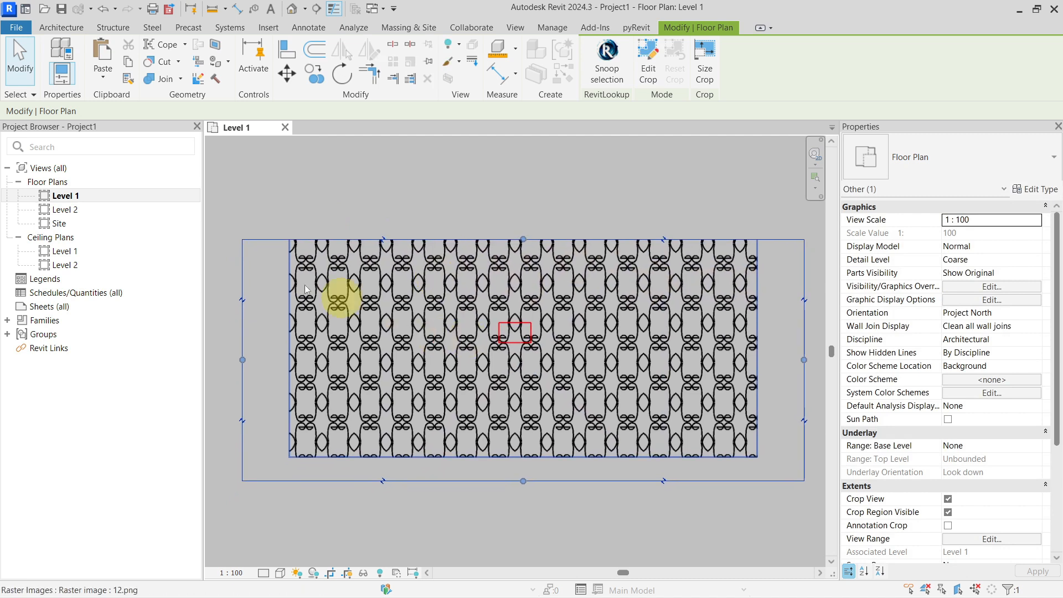
pyautogui.click(646, 61)
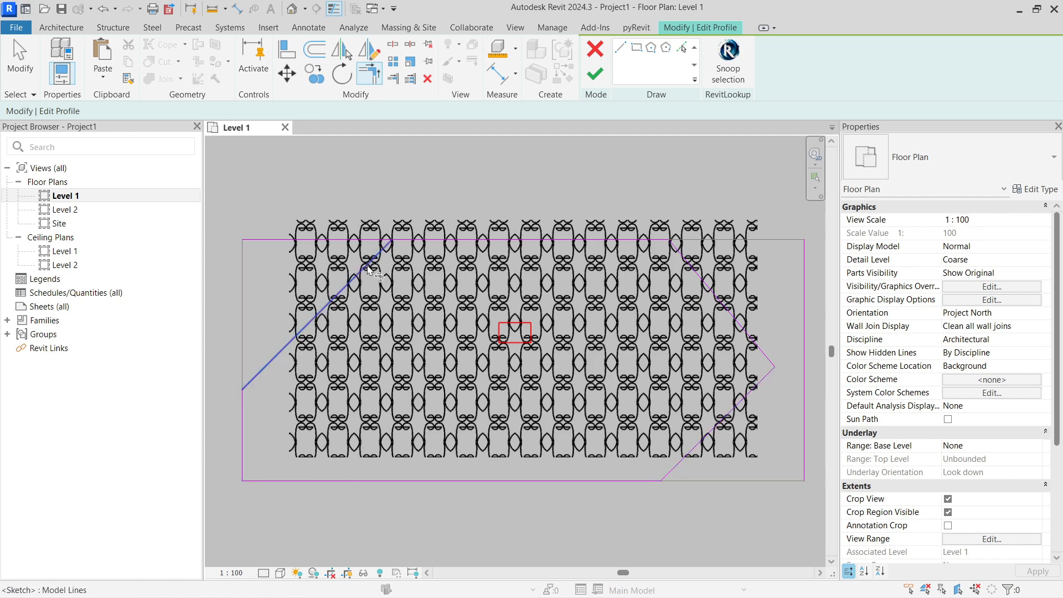
# - Finish the angled crop boundary for Level 1 and bring up its duplication options in the Project Browser
pyautogui.click(804, 358)
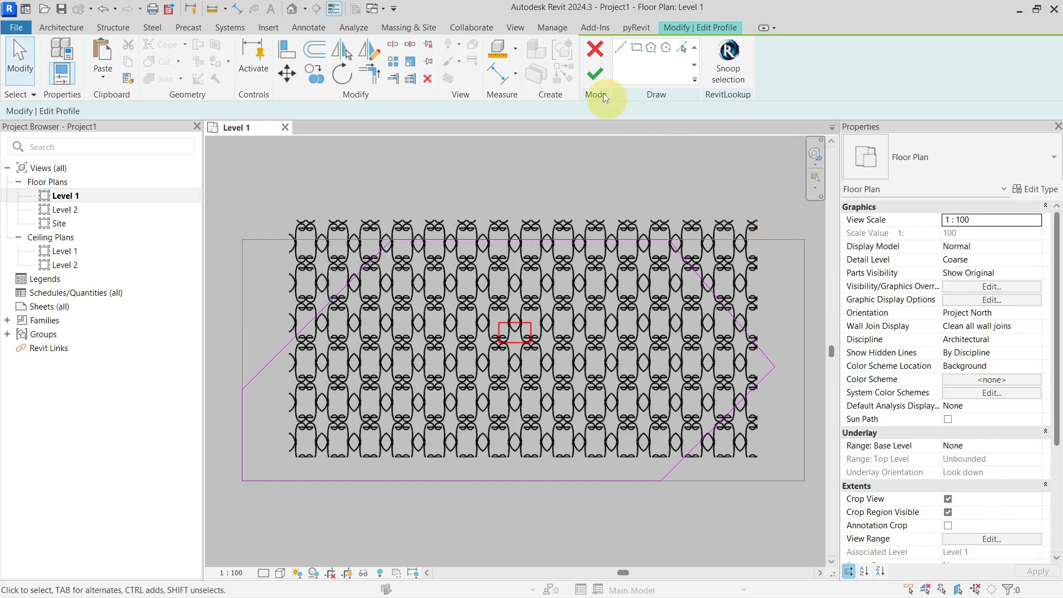
pyautogui.click(595, 73)
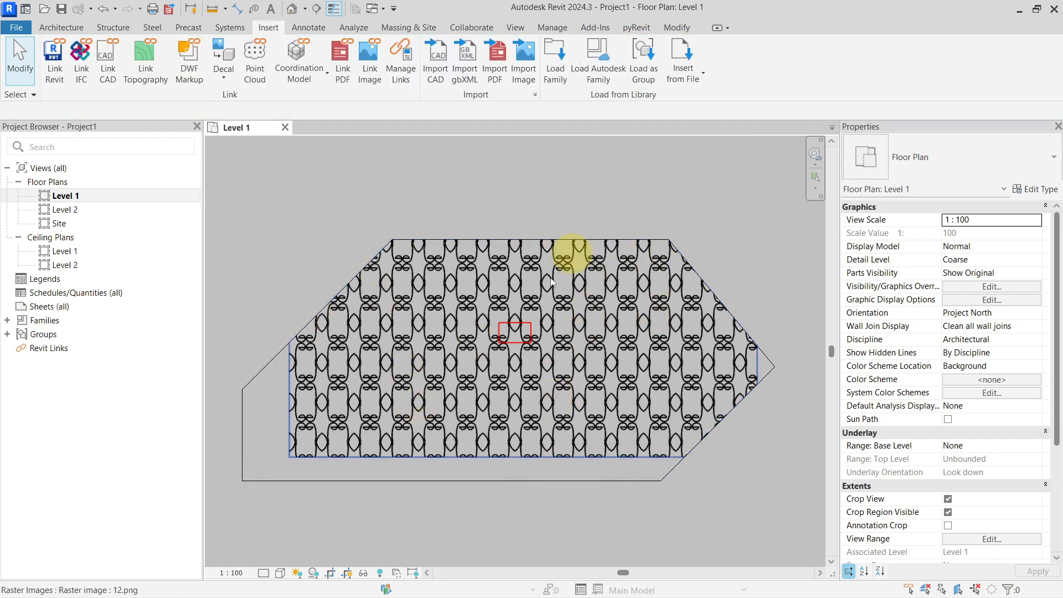
pyautogui.moveTo(431, 373)
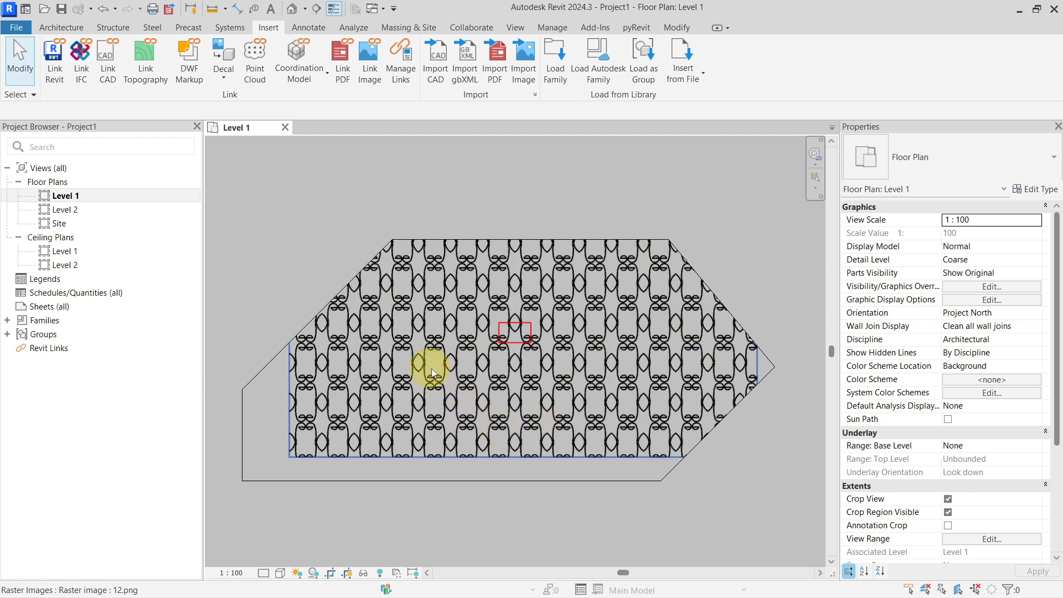
pyautogui.moveTo(485, 221)
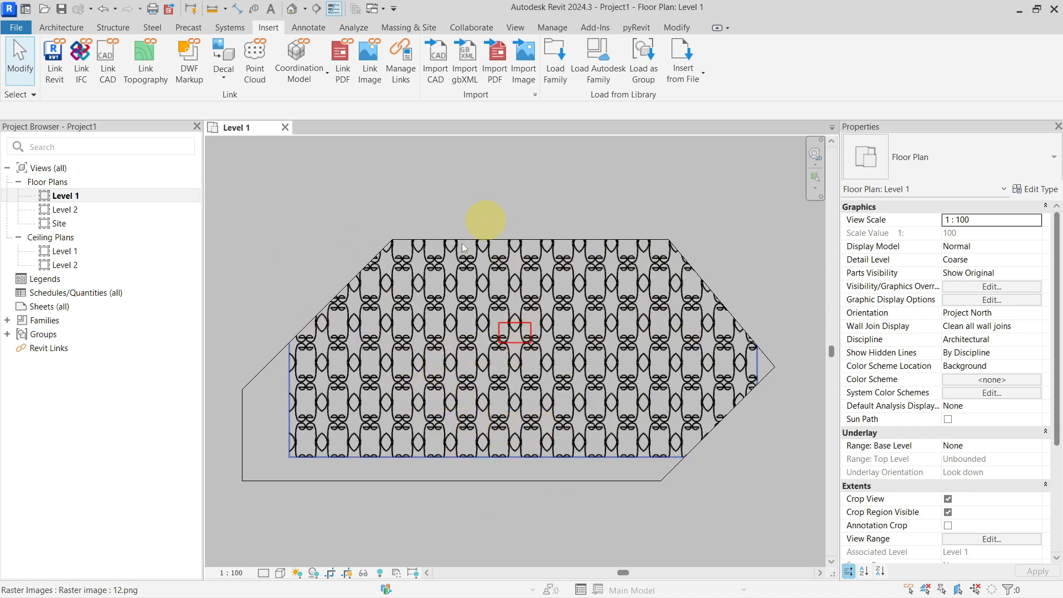
pyautogui.rightClick(64, 195)
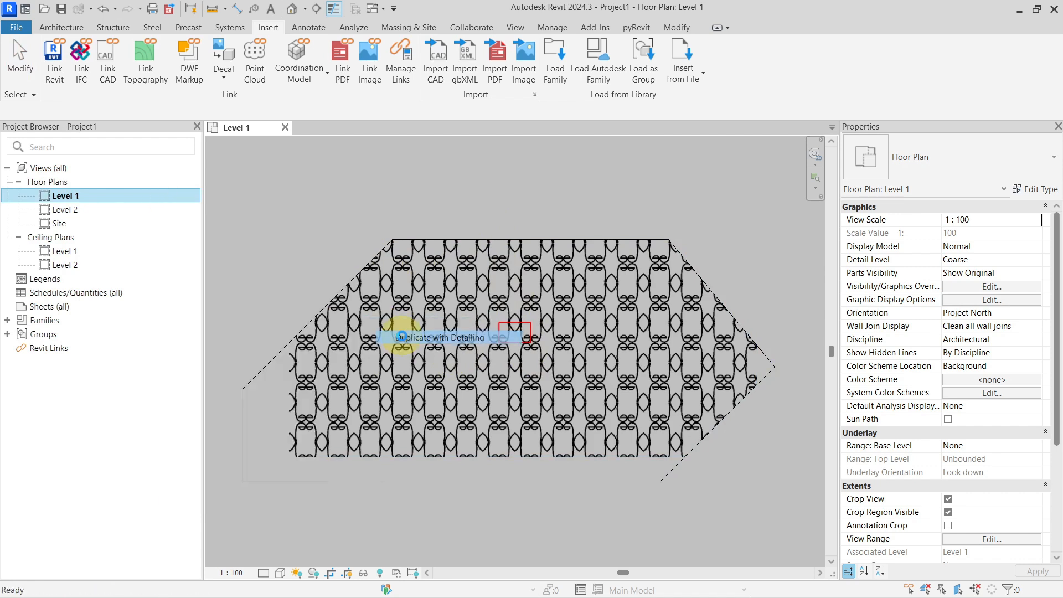
# - Duplicate Level 1 with Detailing, disable cropping in the copy, and begin a masking region
pyautogui.click(439, 337)
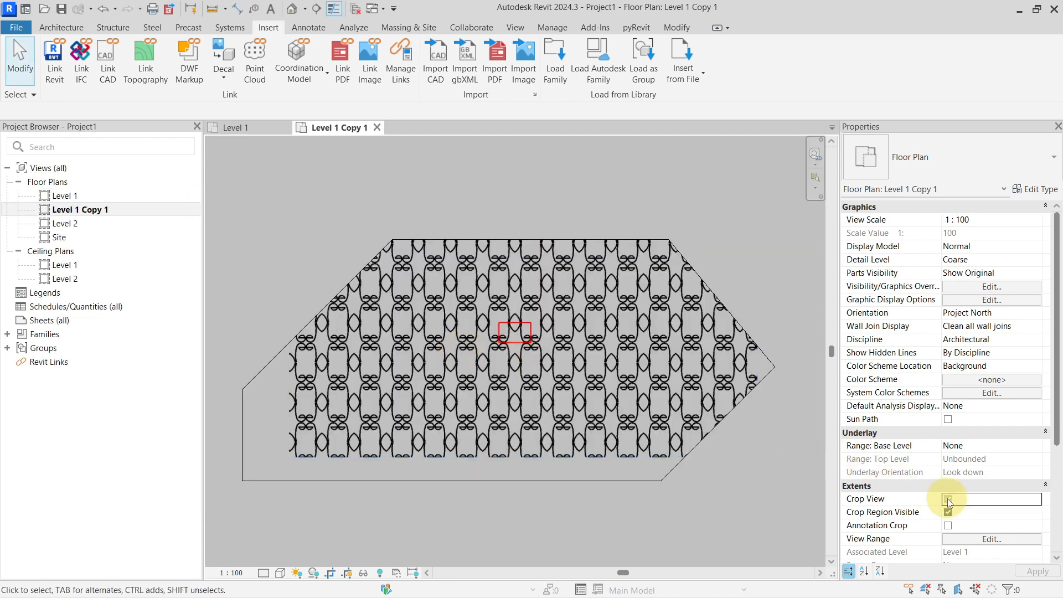
pyautogui.click(948, 499)
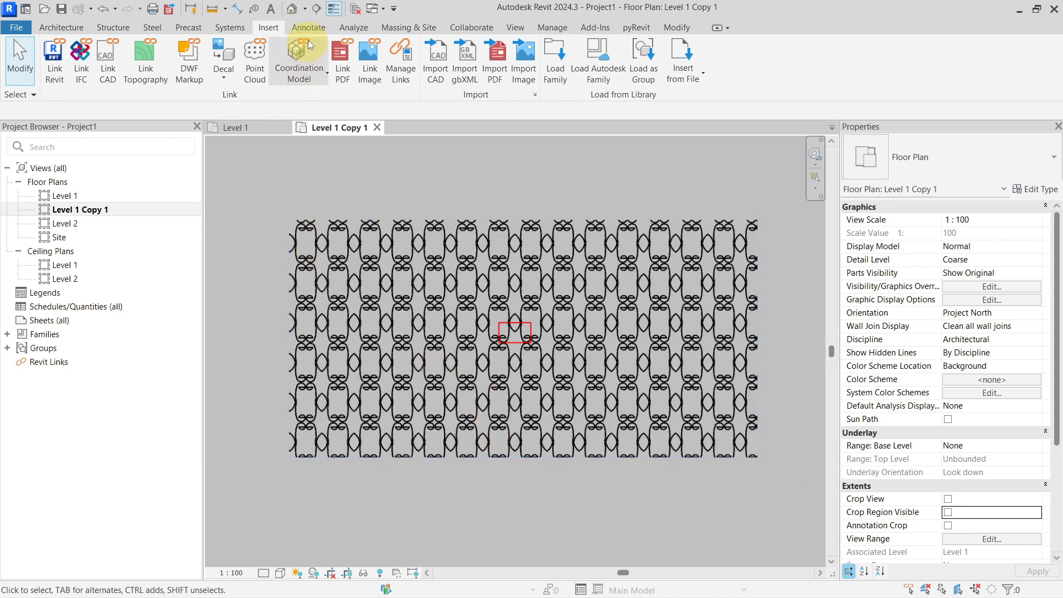
pyautogui.click(308, 26)
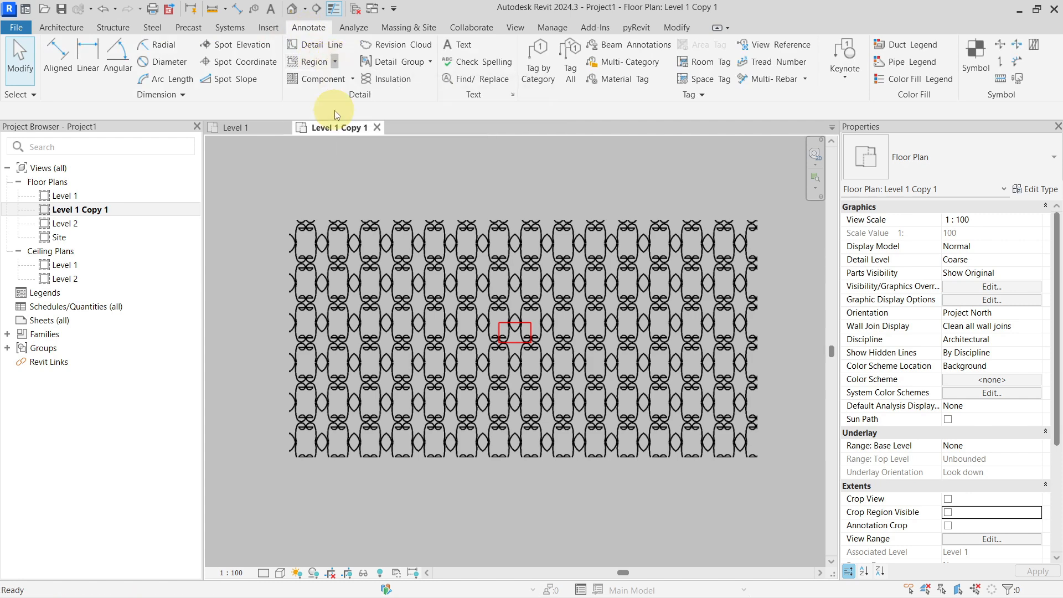
pyautogui.click(314, 61)
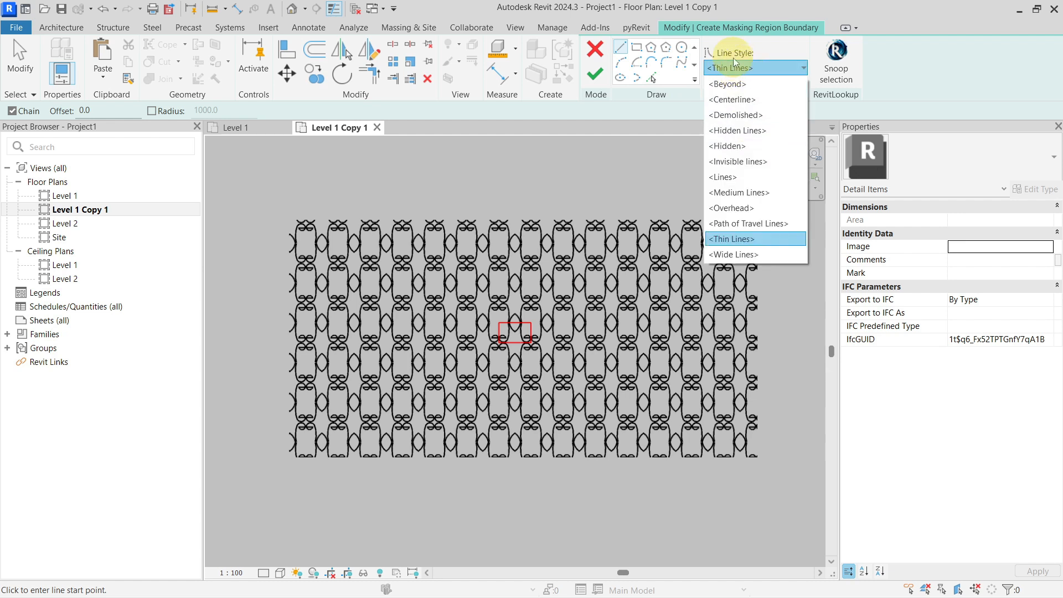
# - Set the masking region's line style to Invisible lines with a rectangular boundary shape
pyautogui.click(738, 162)
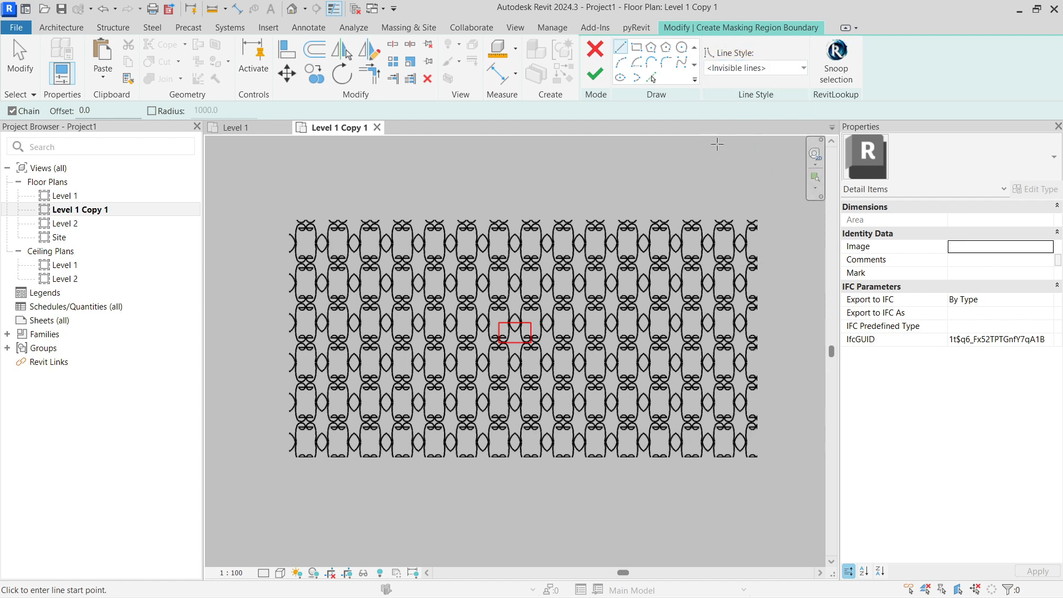
pyautogui.moveTo(633, 48)
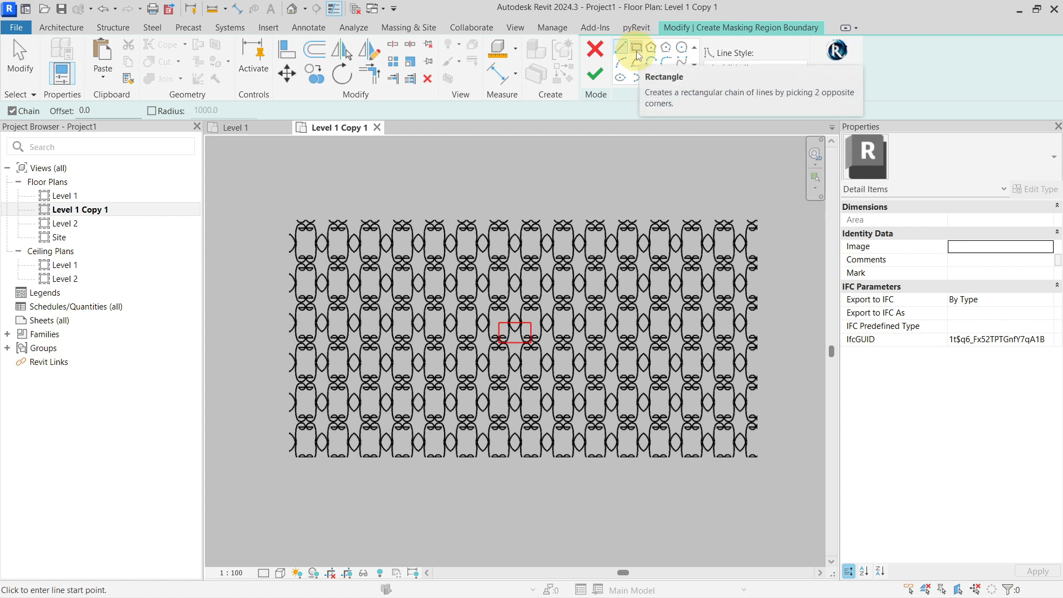
pyautogui.click(636, 47)
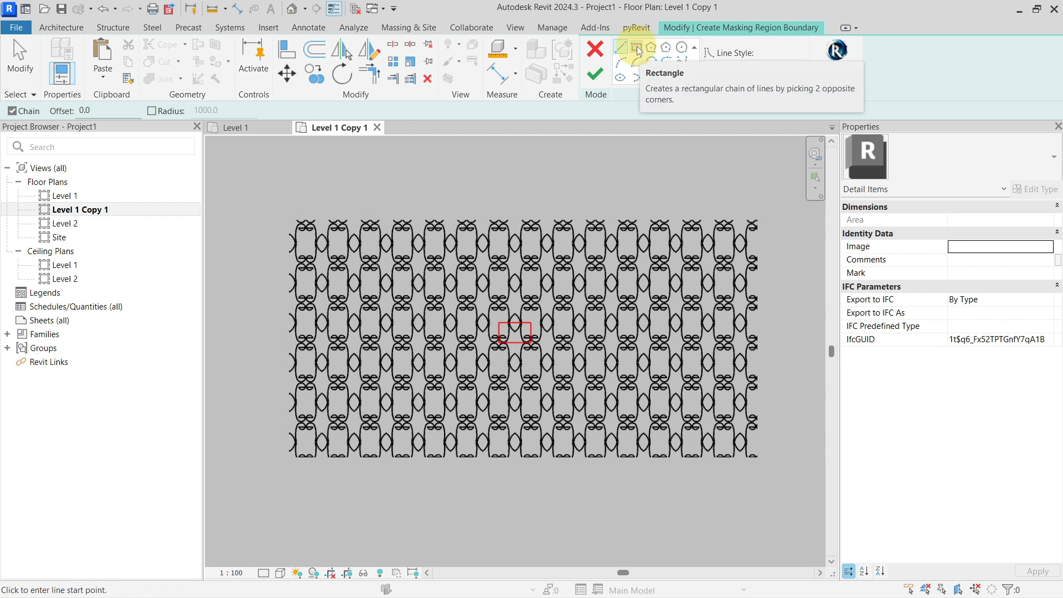
pyautogui.click(635, 47)
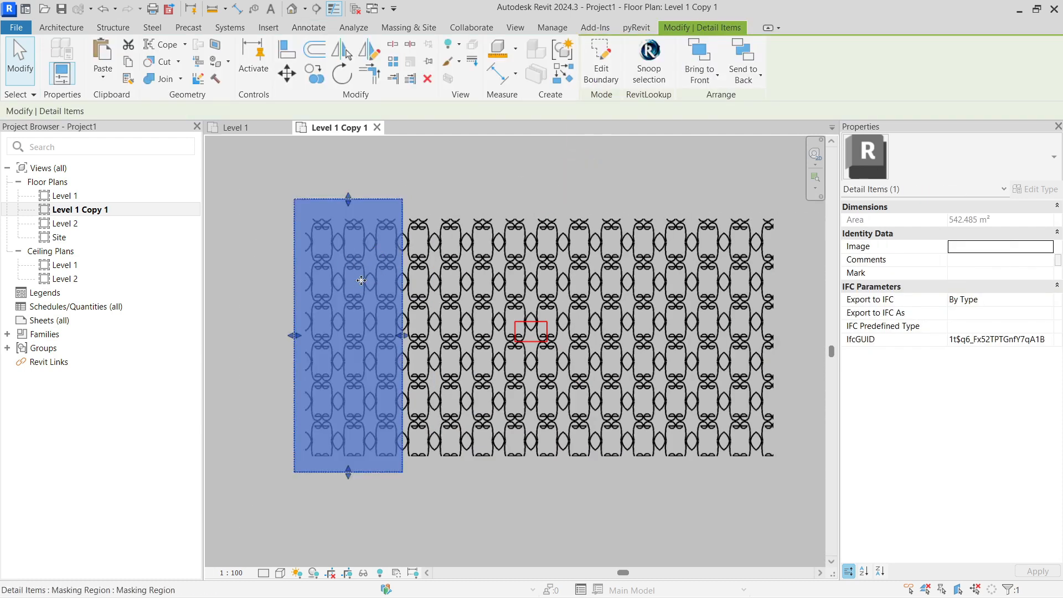
pyautogui.moveTo(498, 175)
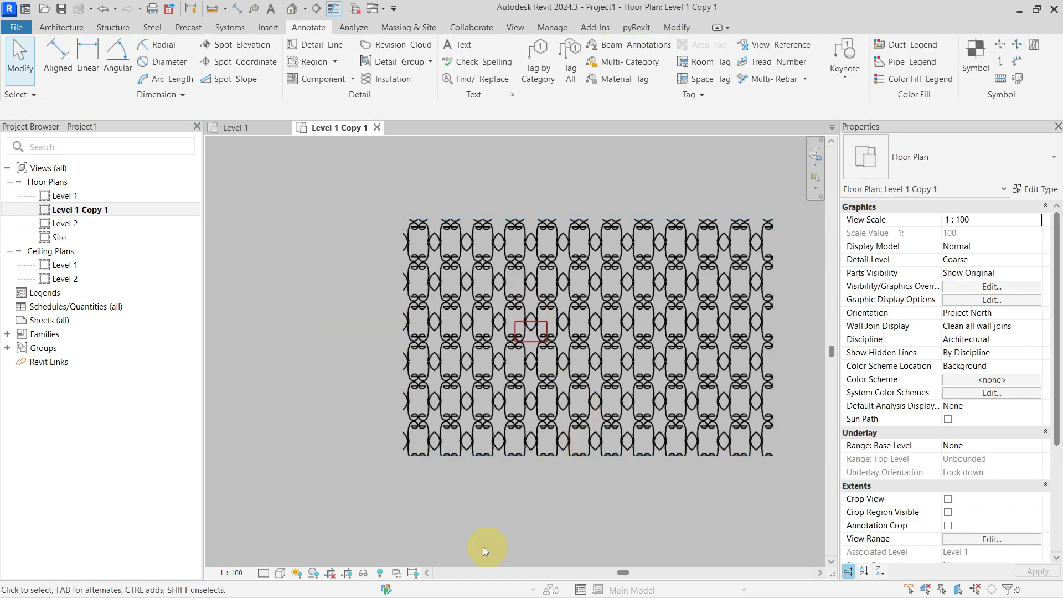
pyautogui.moveTo(486, 482)
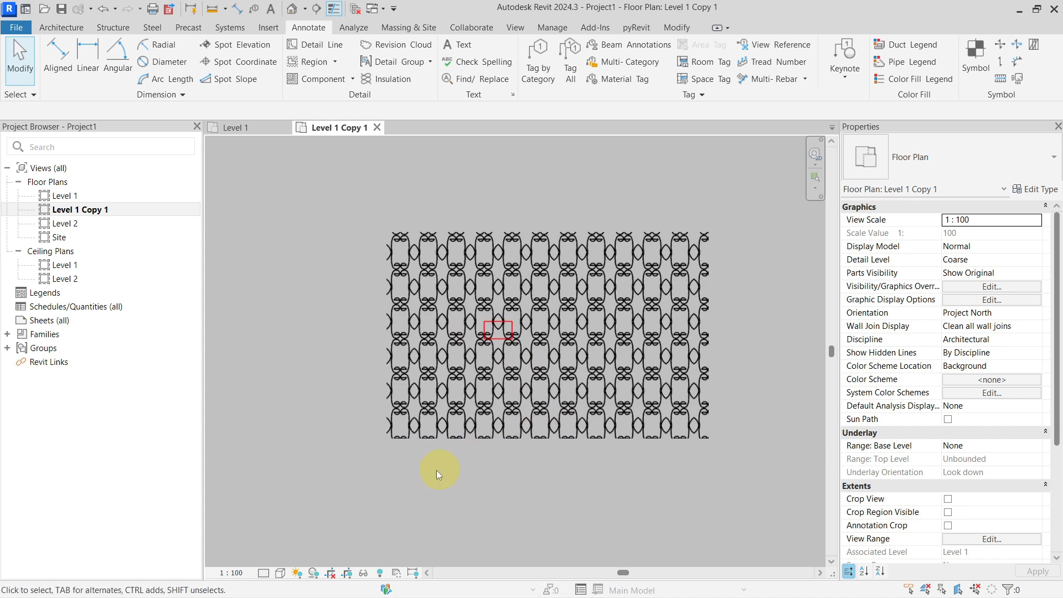
# - Inspect the masked image in the copy, then return to the Level 1 plan
pyautogui.click(406, 434)
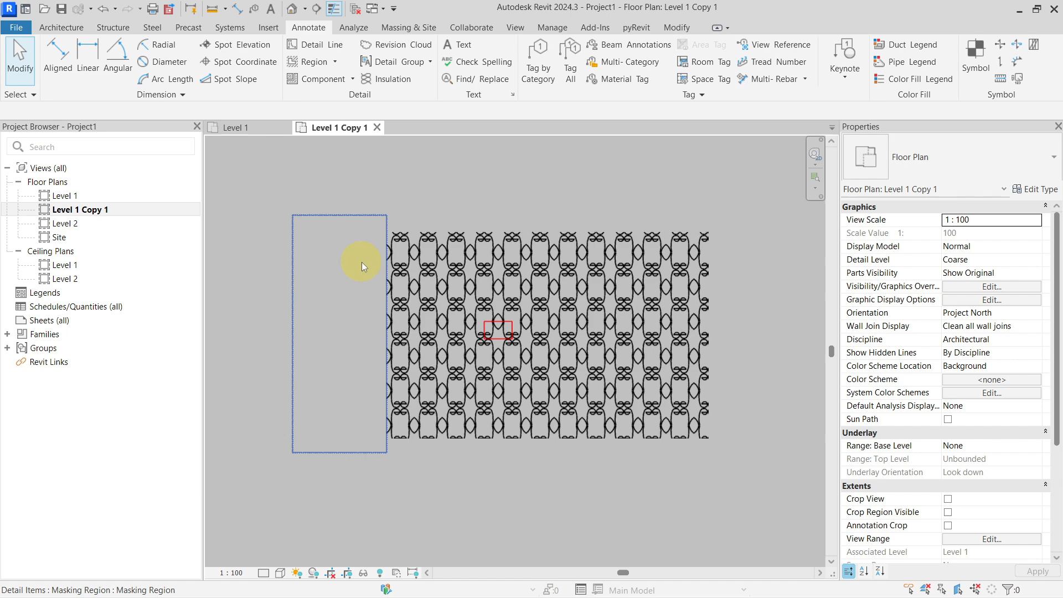
pyautogui.moveTo(328, 263)
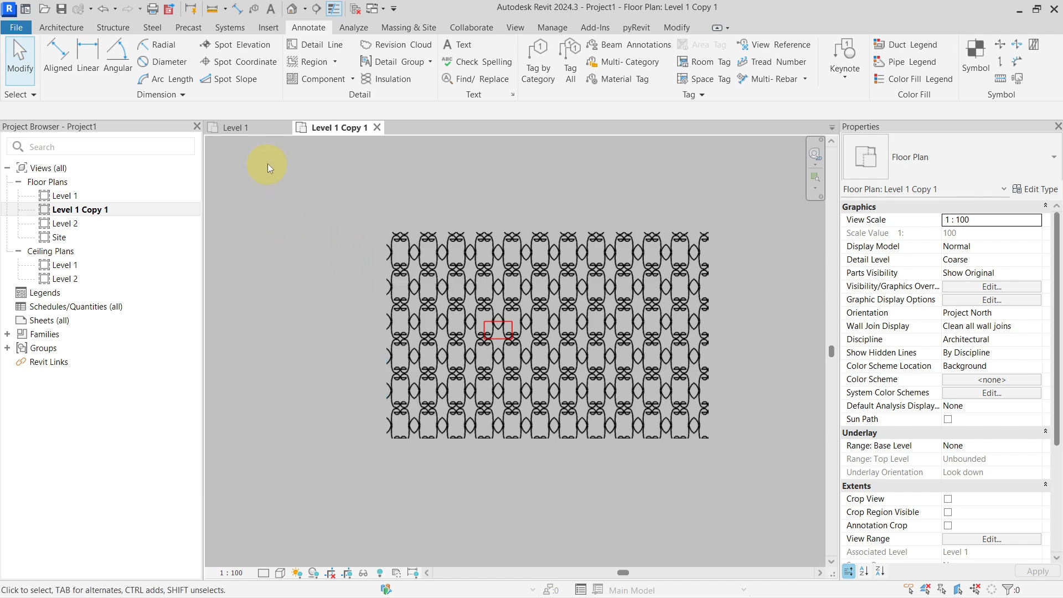
pyautogui.click(236, 127)
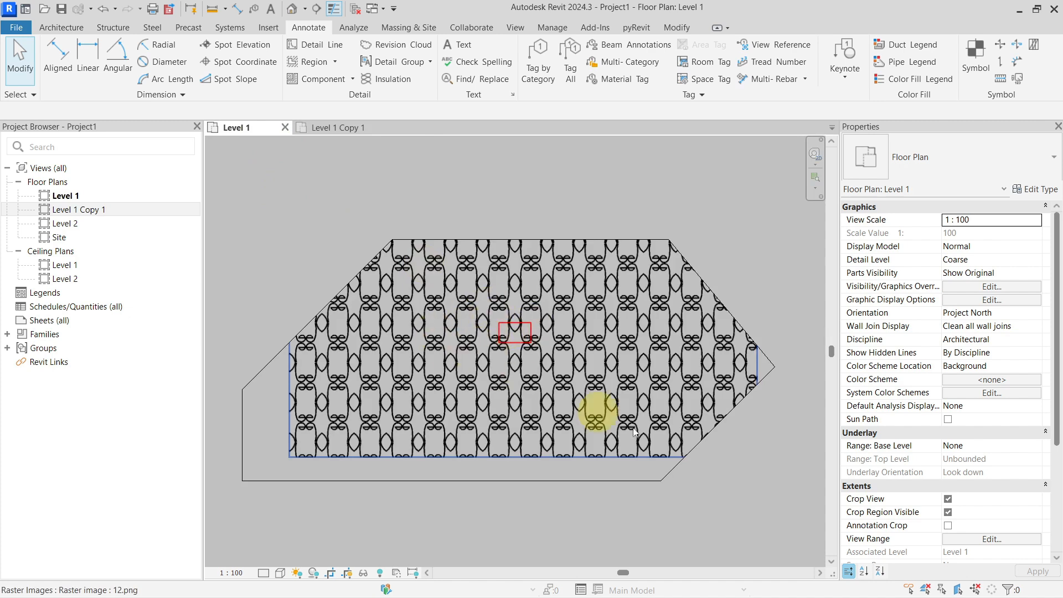
pyautogui.moveTo(434, 352)
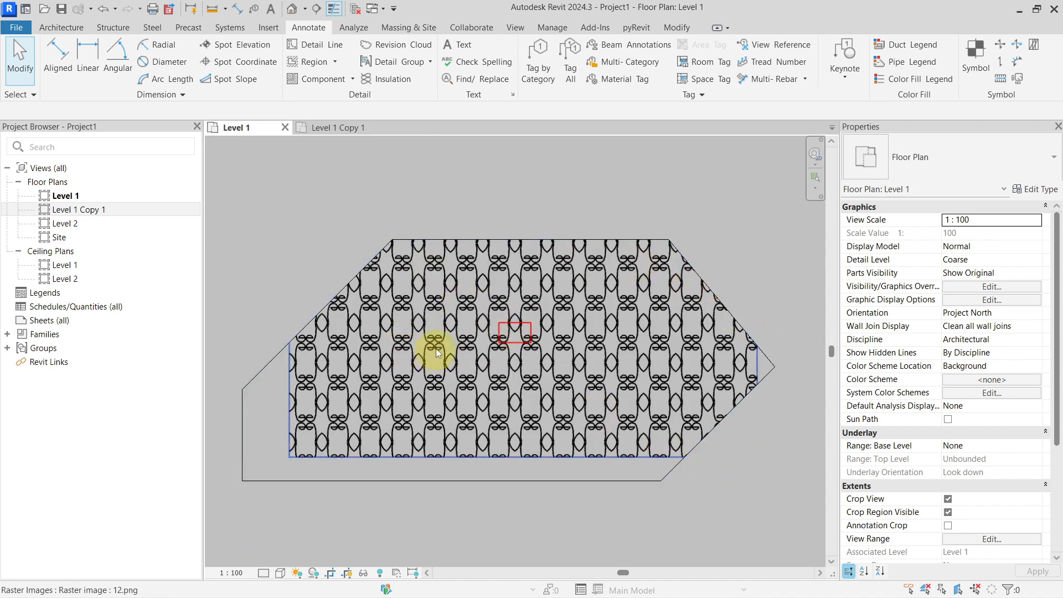
# - Reopen Level 1 Copy 1 and select the raster image to check its masked left strip
pyautogui.click(336, 127)
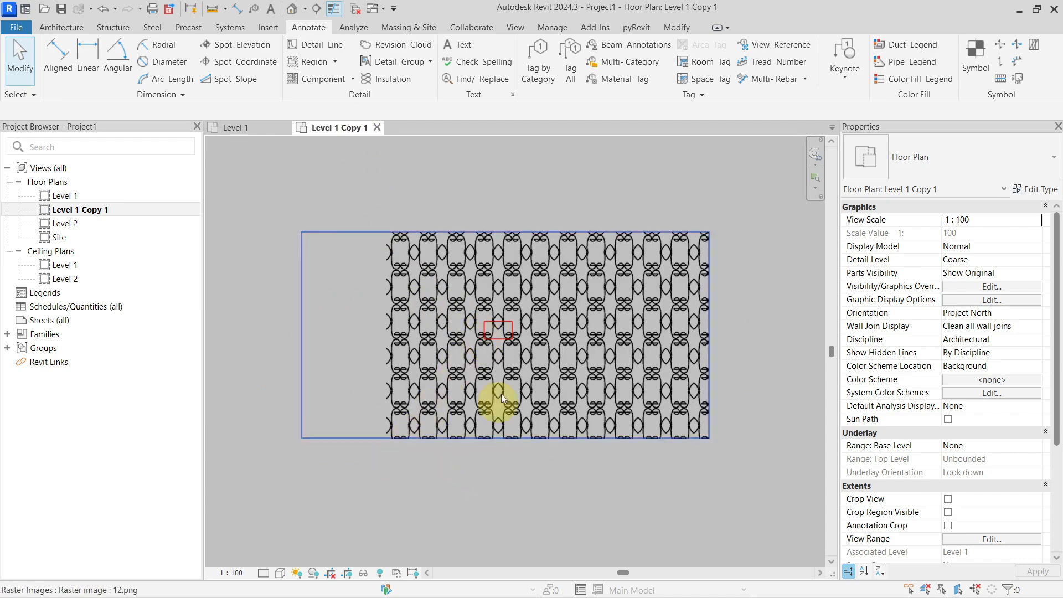
pyautogui.click(501, 400)
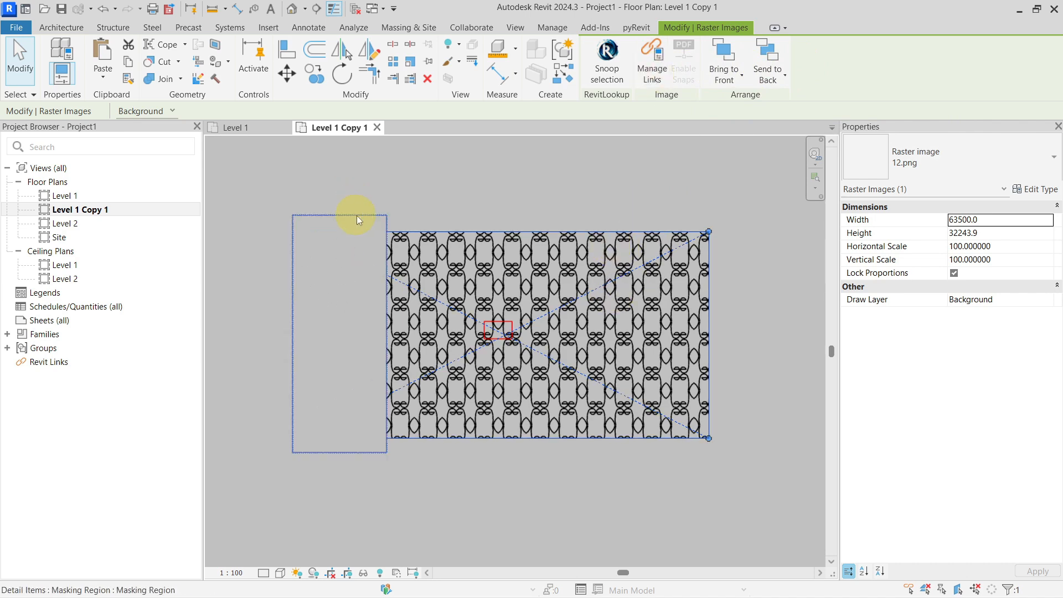
pyautogui.click(661, 208)
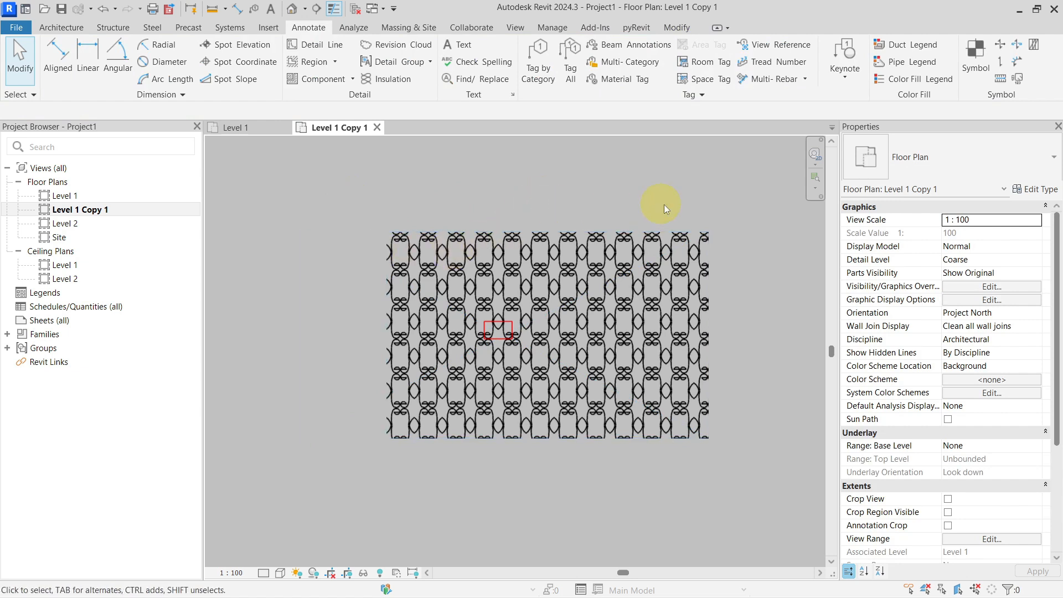
pyautogui.moveTo(664, 198)
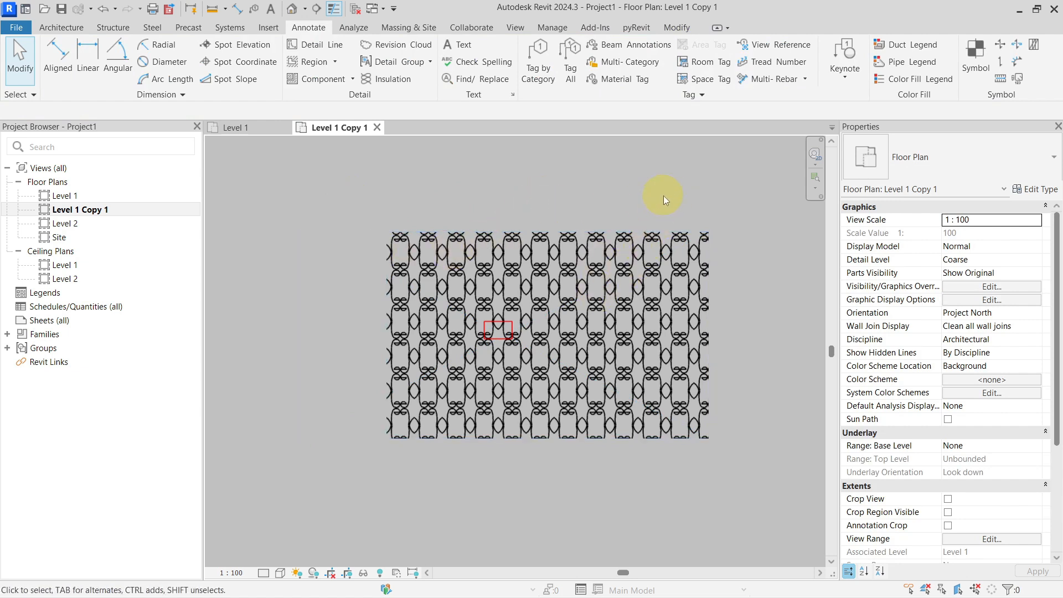